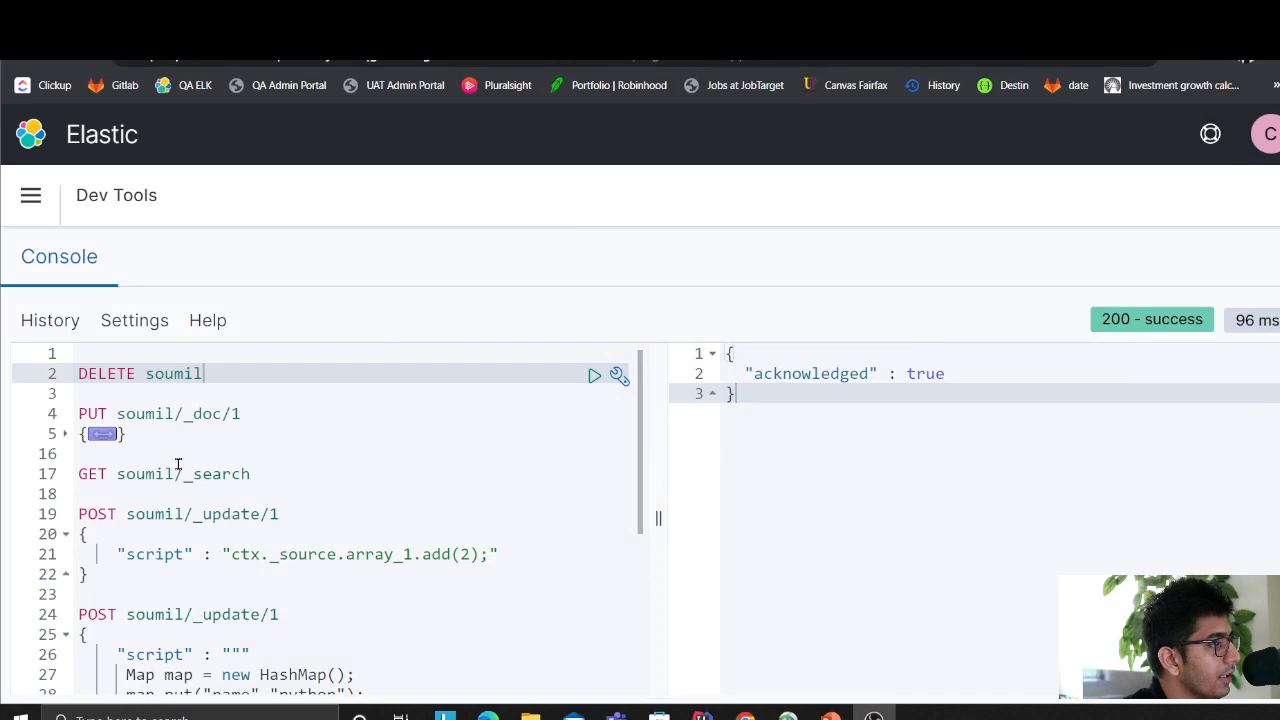
- Send PUT soumil/_doc/1 with name, language and array_1 ["a"] and view the response
{"action": "left_click", "coordinate": [64, 432]}
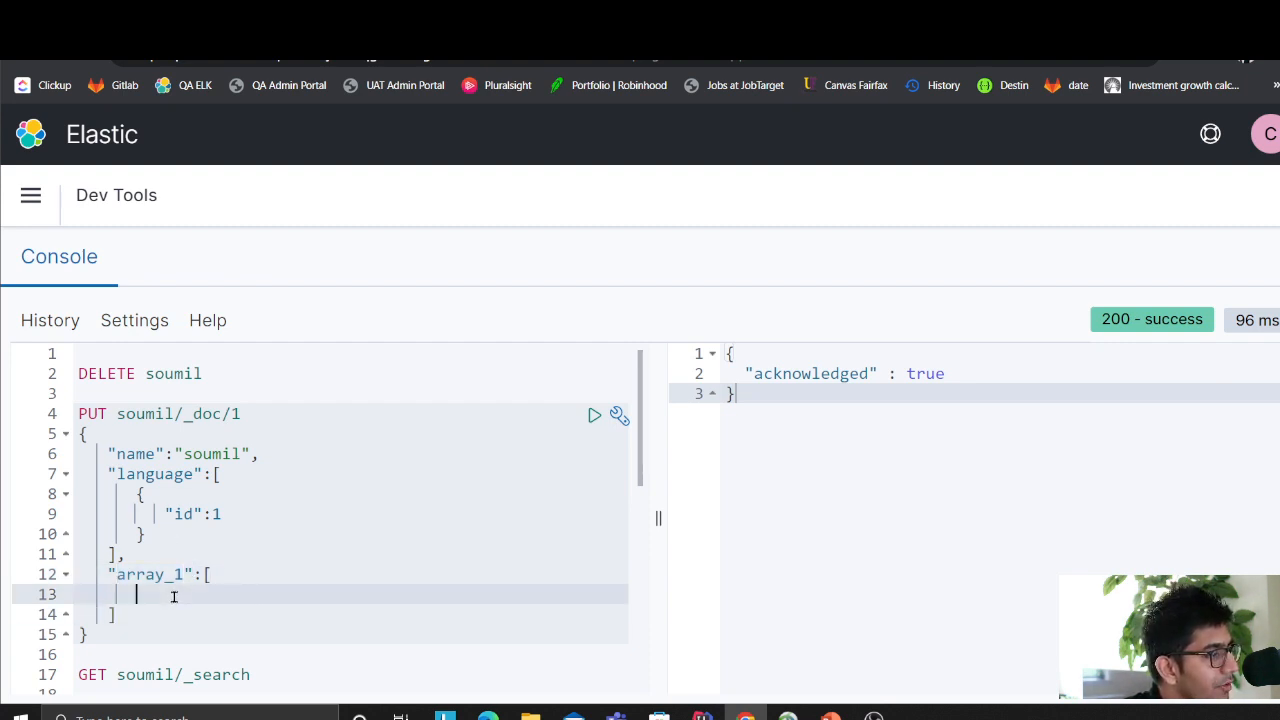
{"action": "type", "text": "\"a"}
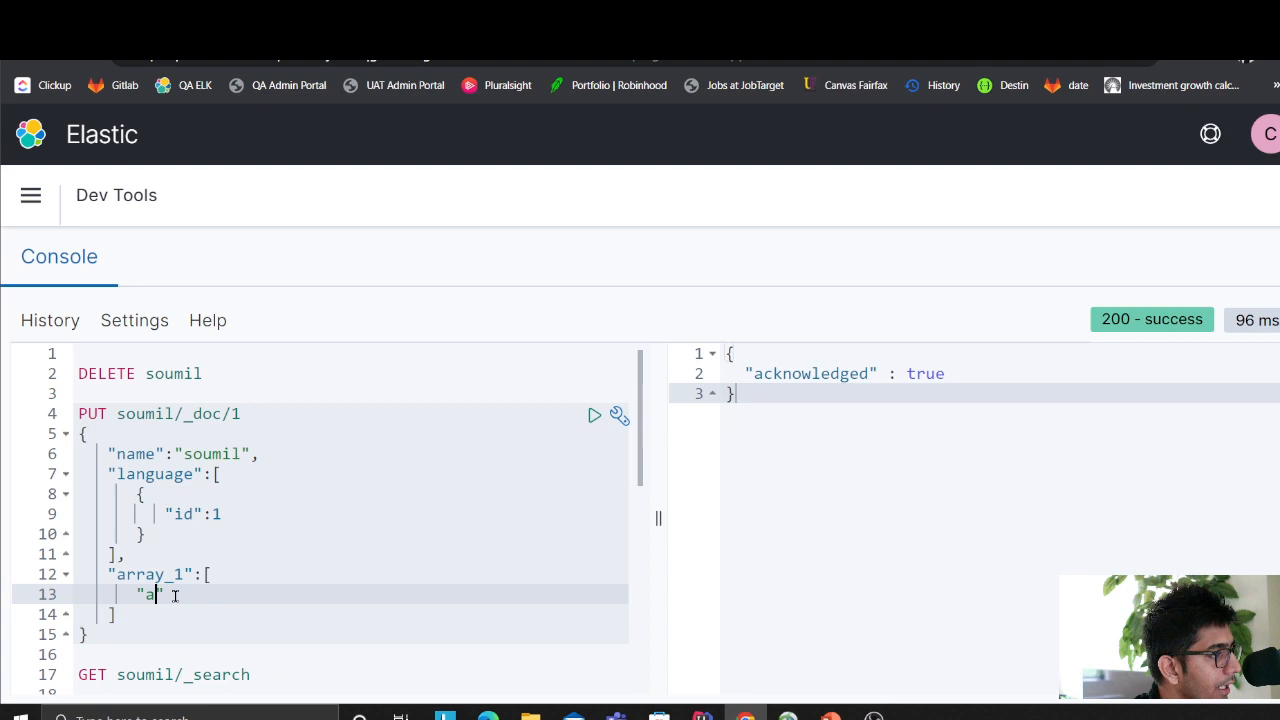
{"action": "left_click", "coordinate": [594, 414]}
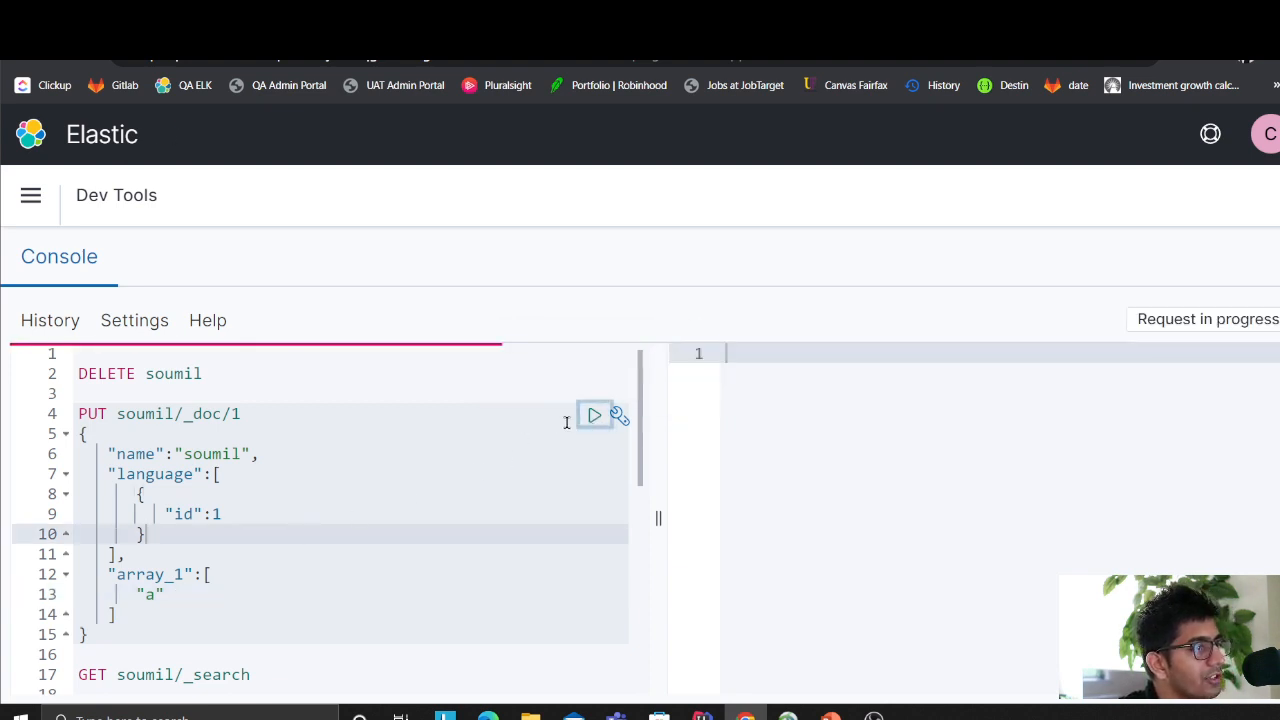
{"action": "left_click", "coordinate": [596, 414]}
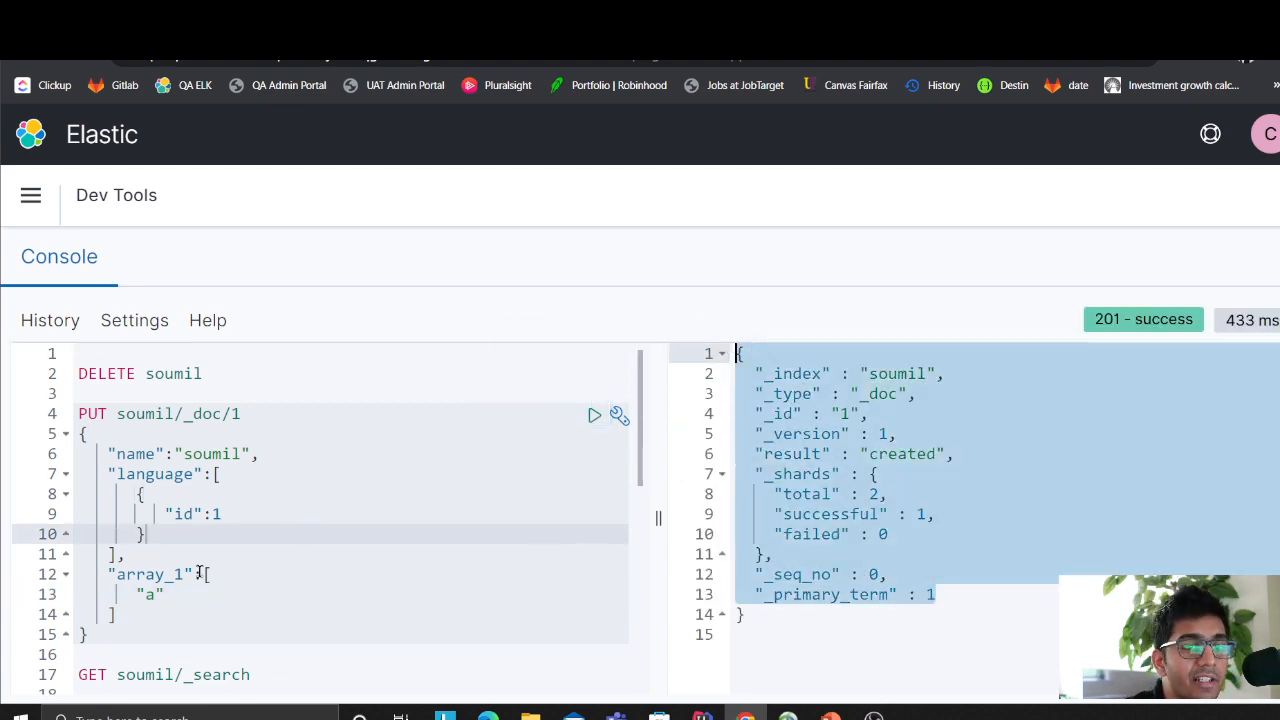
{"action": "scroll", "scroll_direction": "down", "scroll_amount": 3}
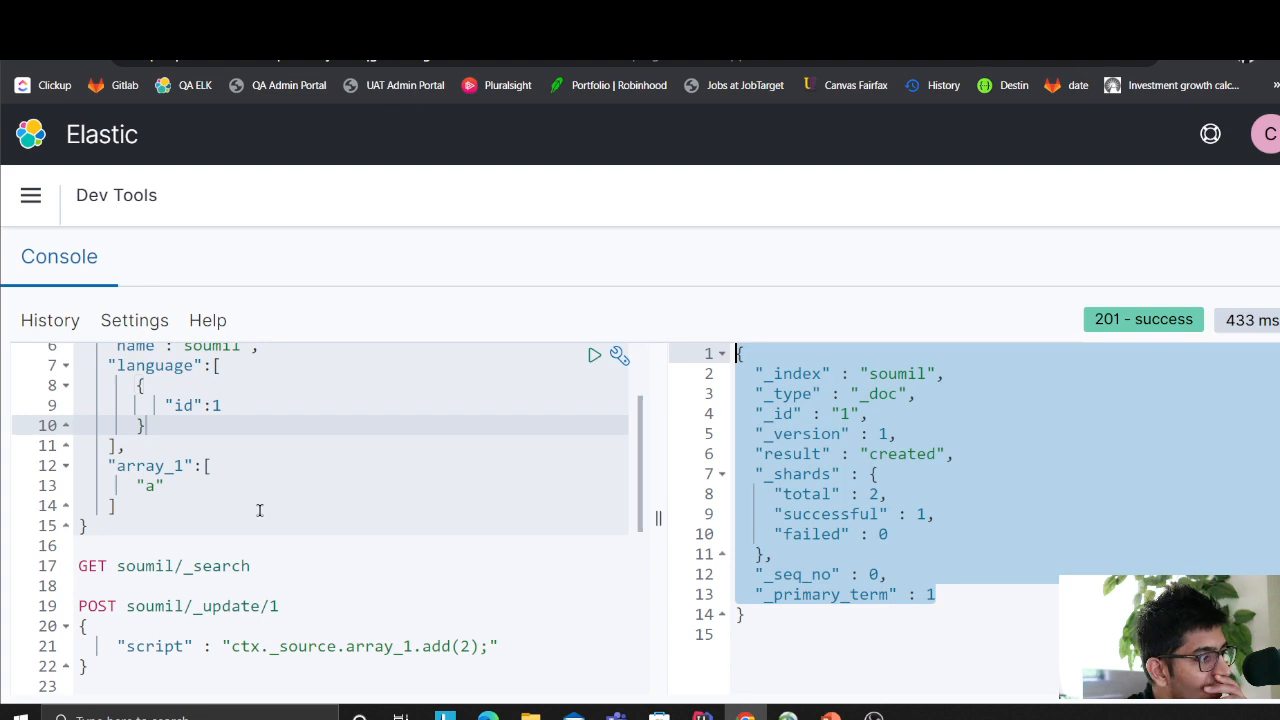
{"action": "scroll", "scroll_direction": "down", "scroll_amount": 3}
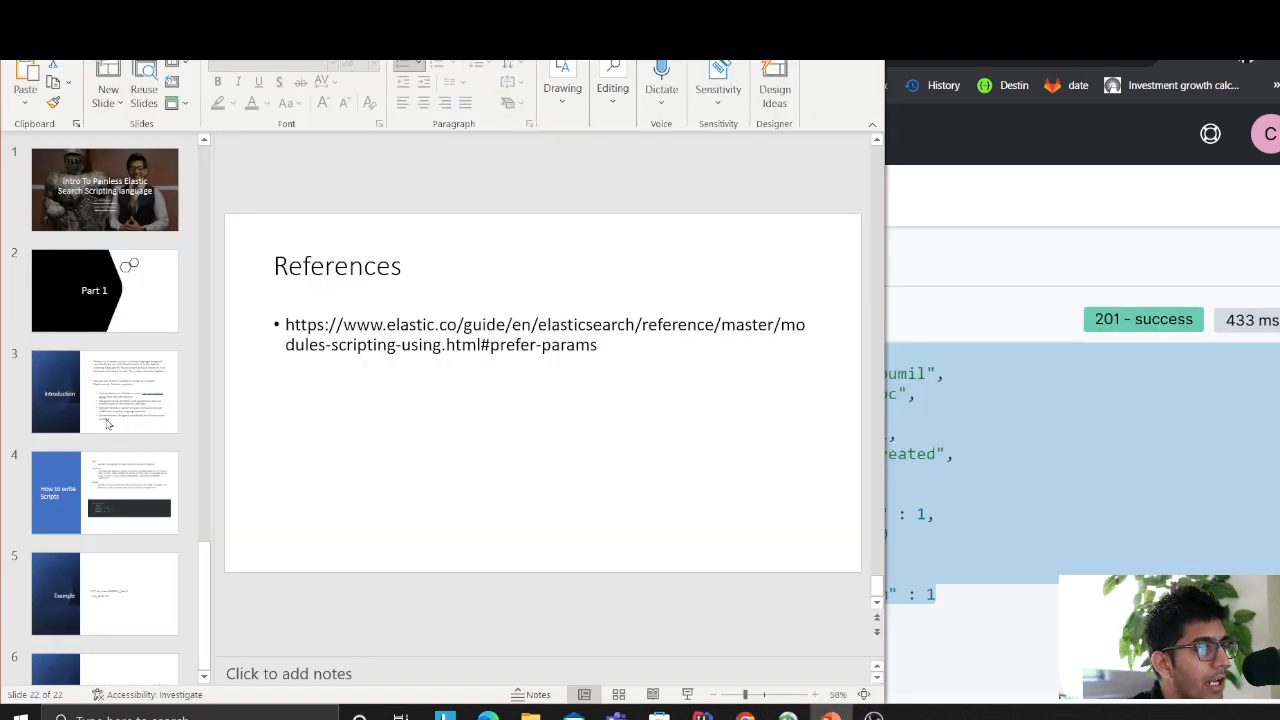
{"action": "left_click", "coordinate": [104, 188]}
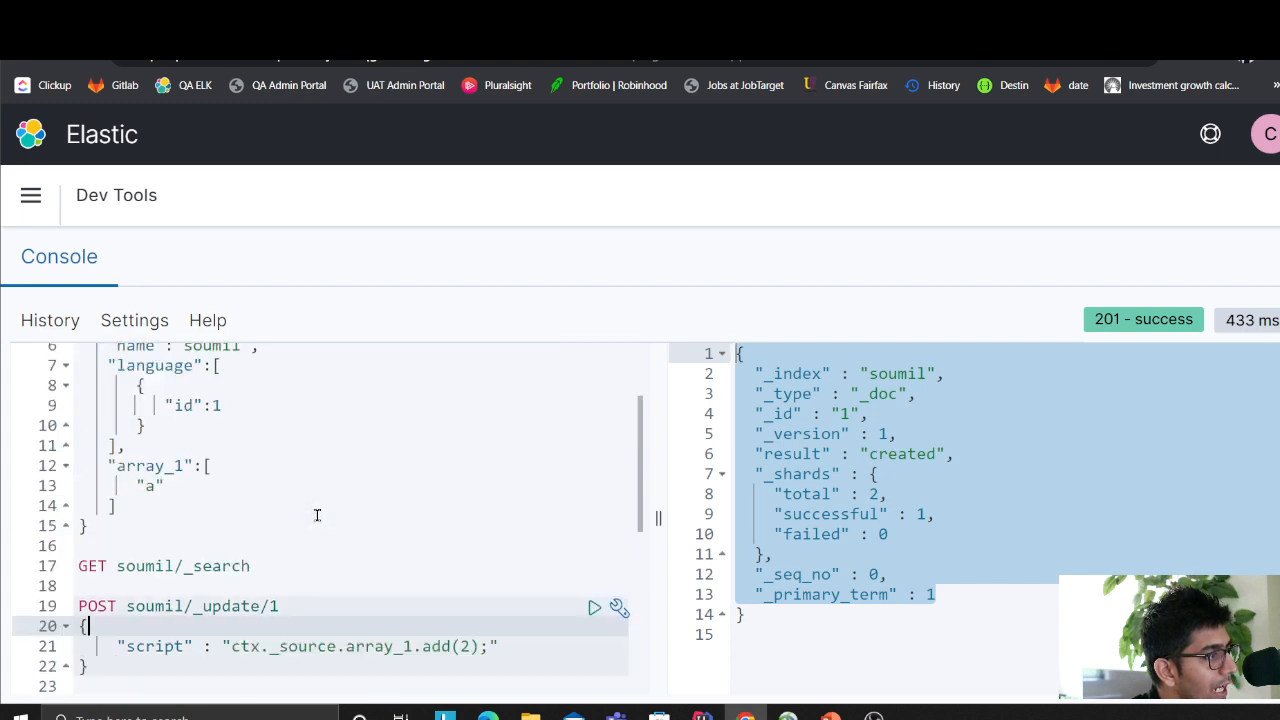
- Update soumil/1 with script ctx._source.array_1.add('b'), bumping it to version 2
{"action": "scroll", "scroll_direction": "down", "scroll_amount": 3}
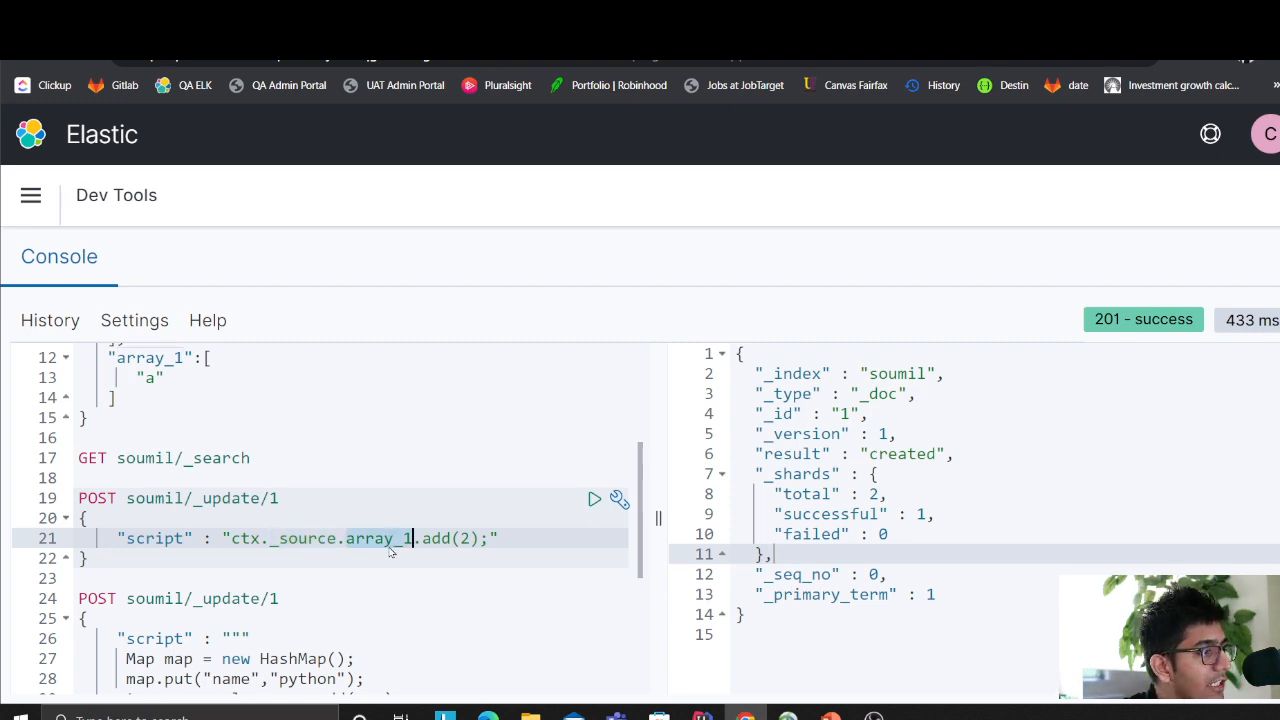
{"action": "scroll", "scroll_direction": "up", "scroll_amount": 3}
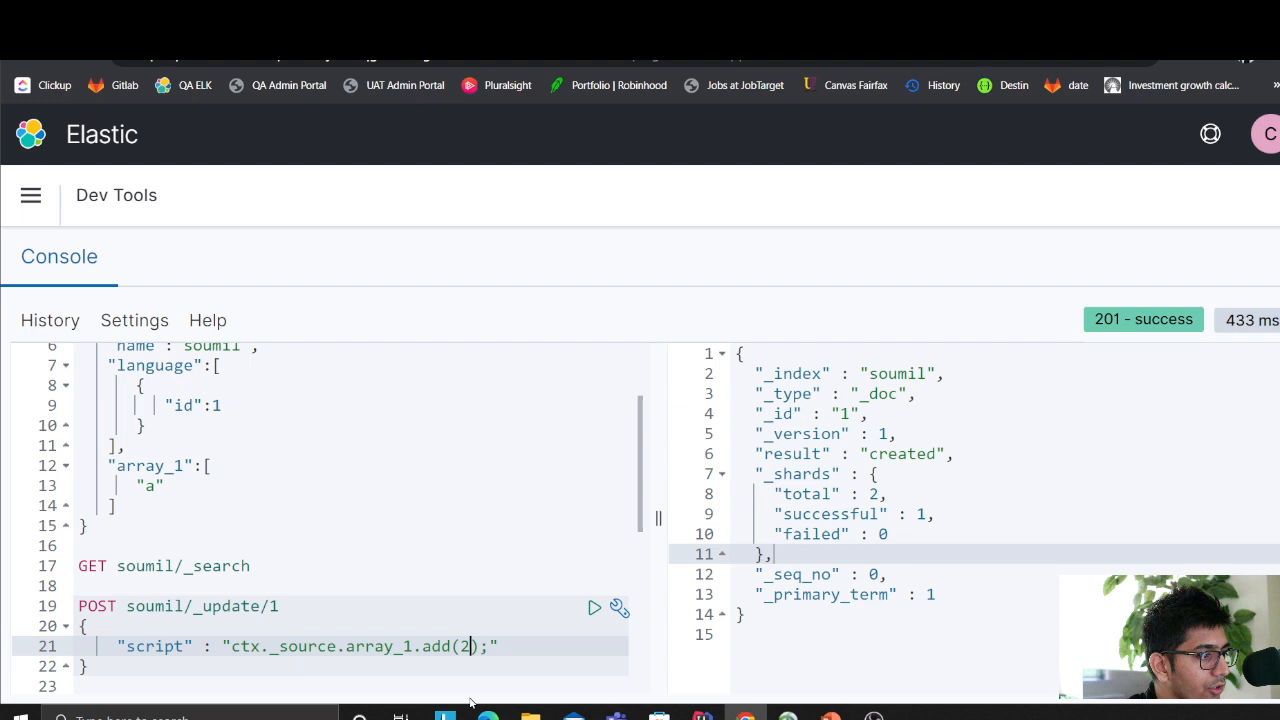
{"action": "type", "text": "\"b\""}
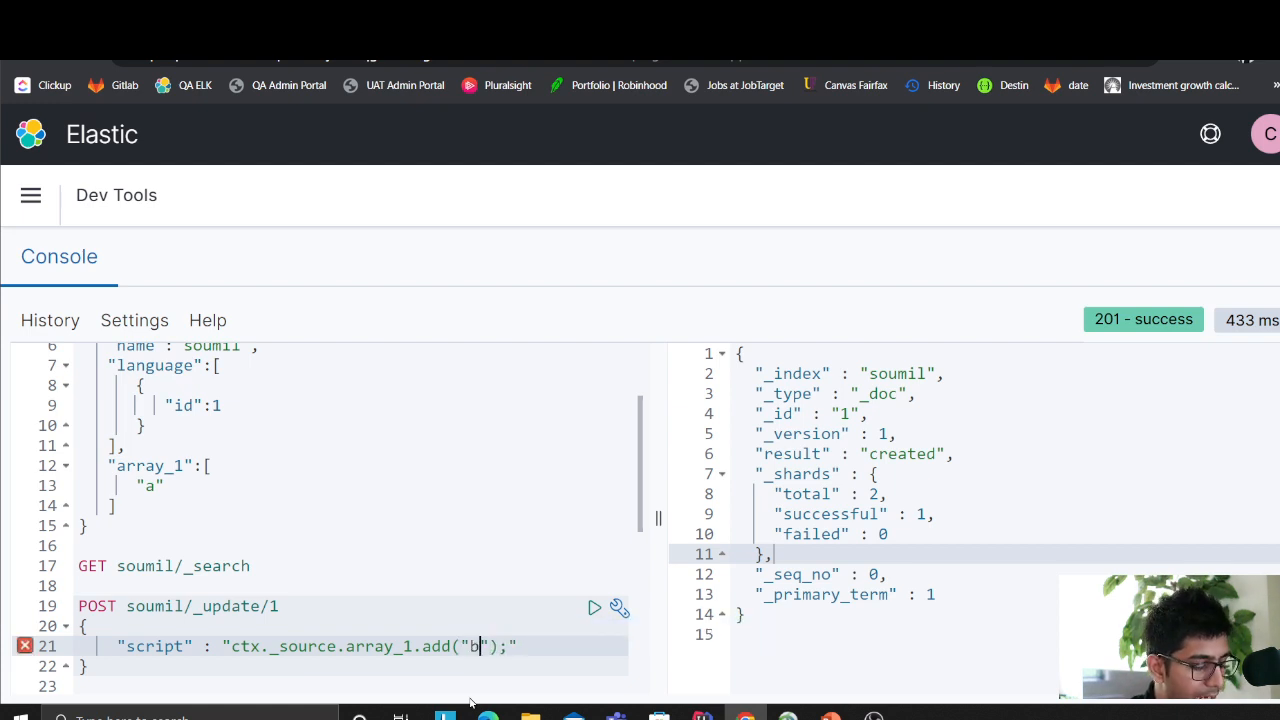
{"action": "key", "text": "Backspace"}
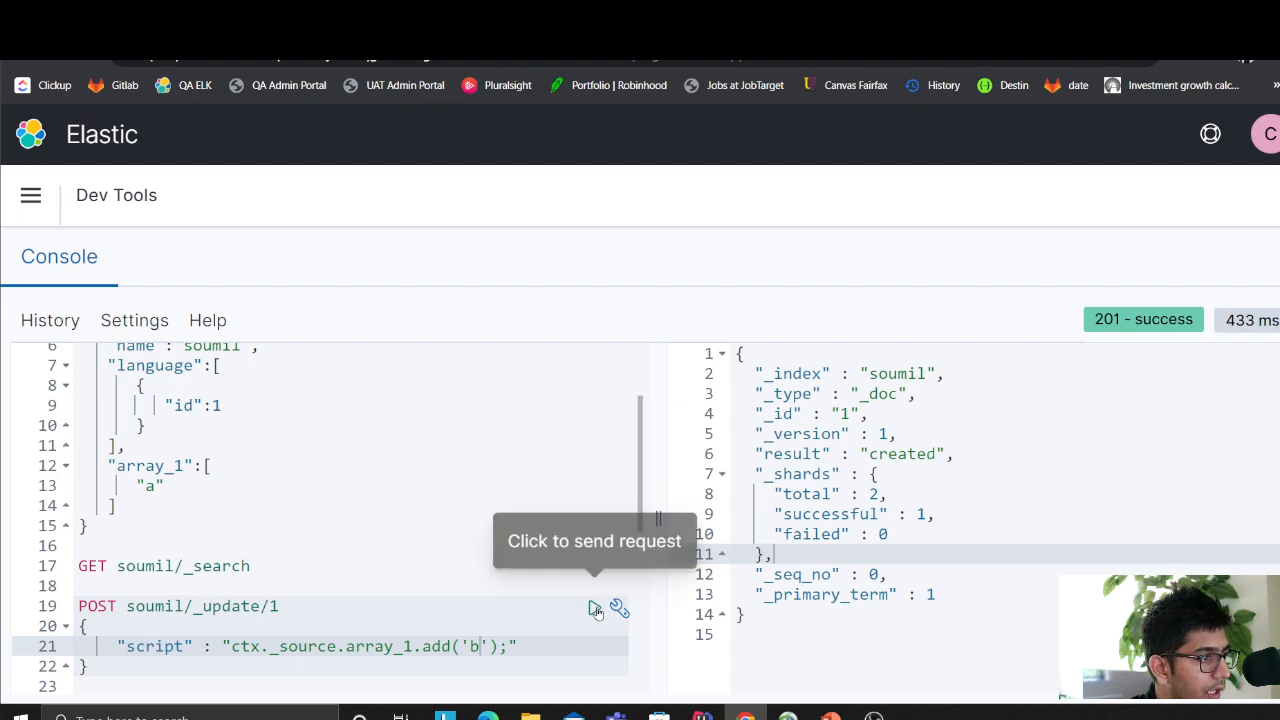
{"action": "left_click", "coordinate": [596, 608]}
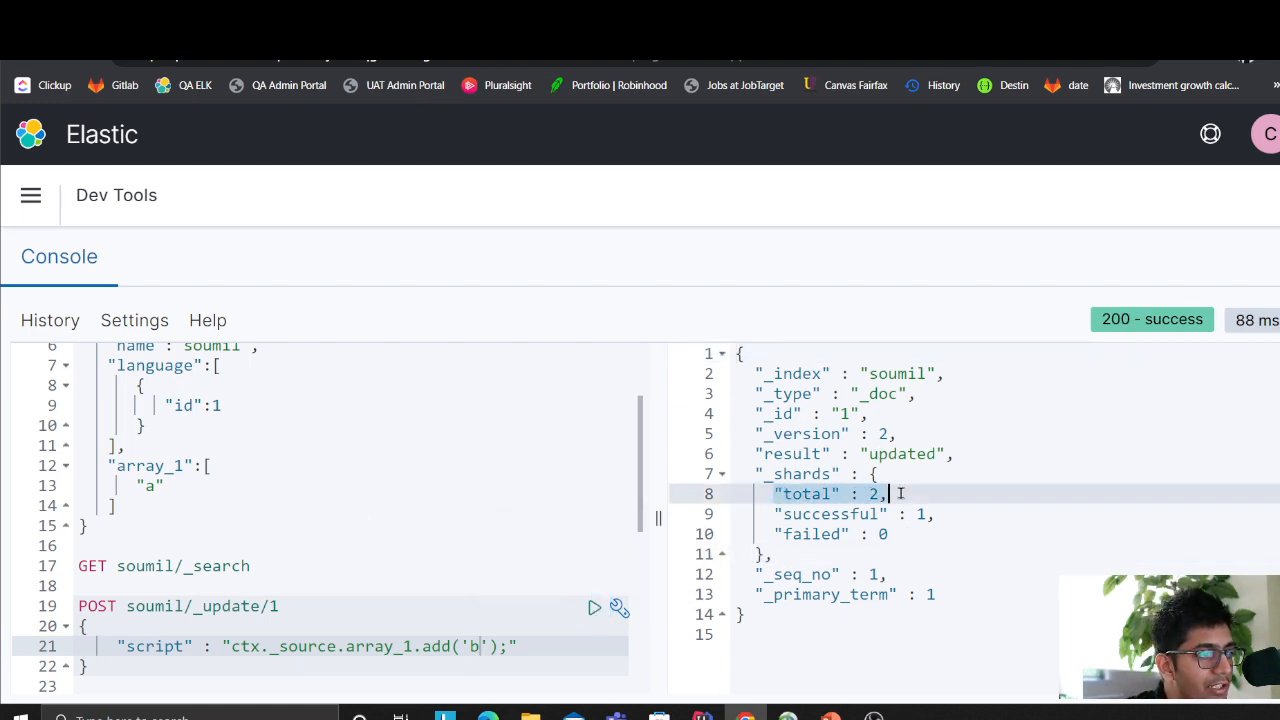
- Run GET soumil/_search to show document 1 with the updated array_1
{"action": "left_click", "coordinate": [896, 432]}
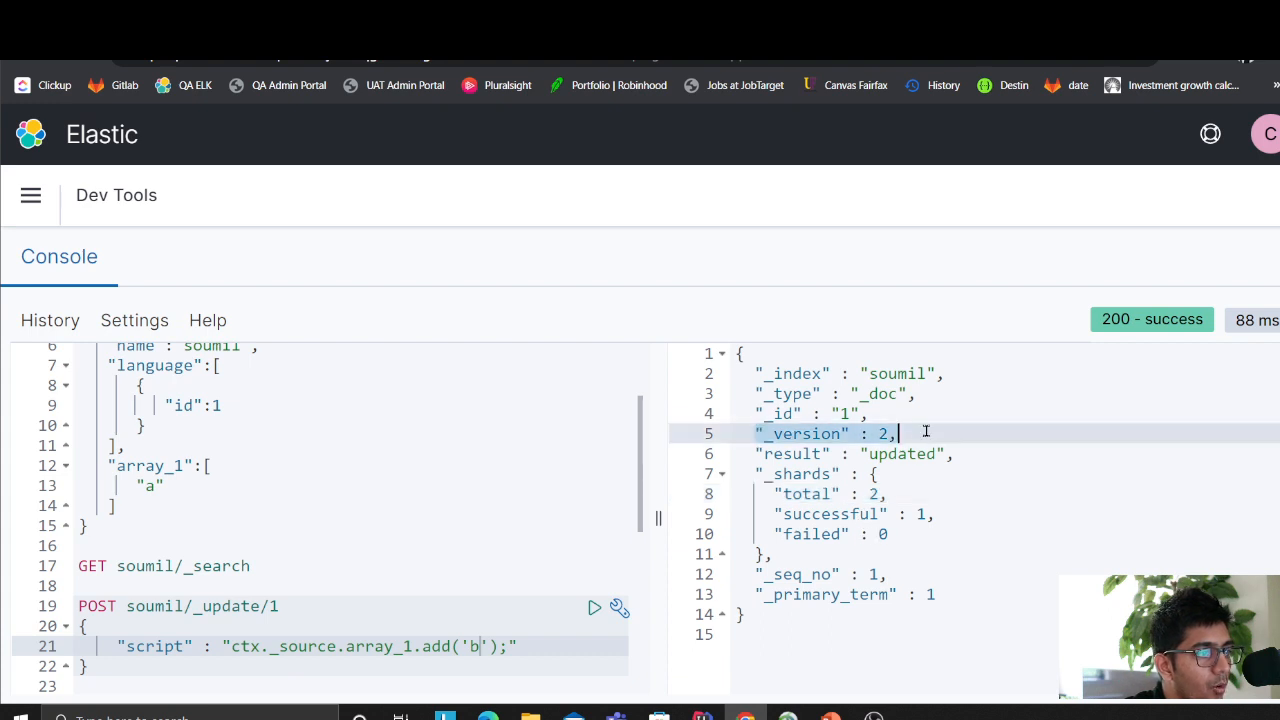
{"action": "scroll", "scroll_direction": "down", "scroll_amount": 3}
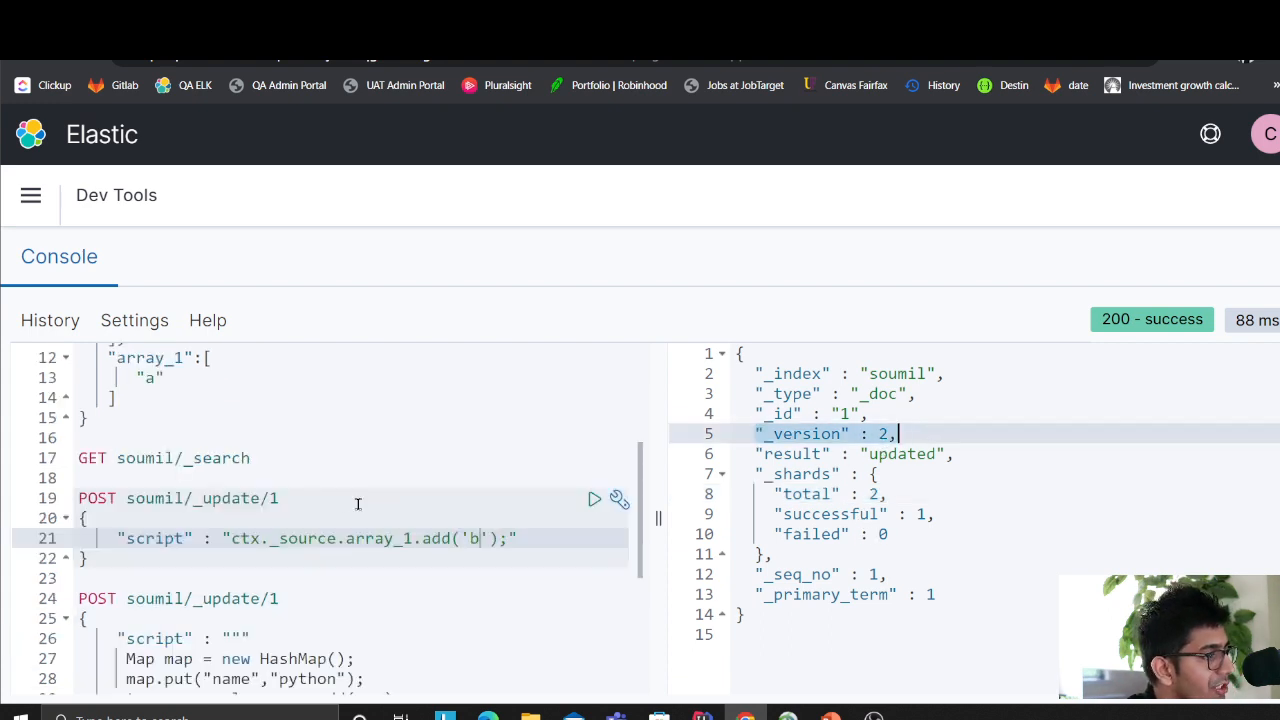
{"action": "left_click", "coordinate": [594, 458]}
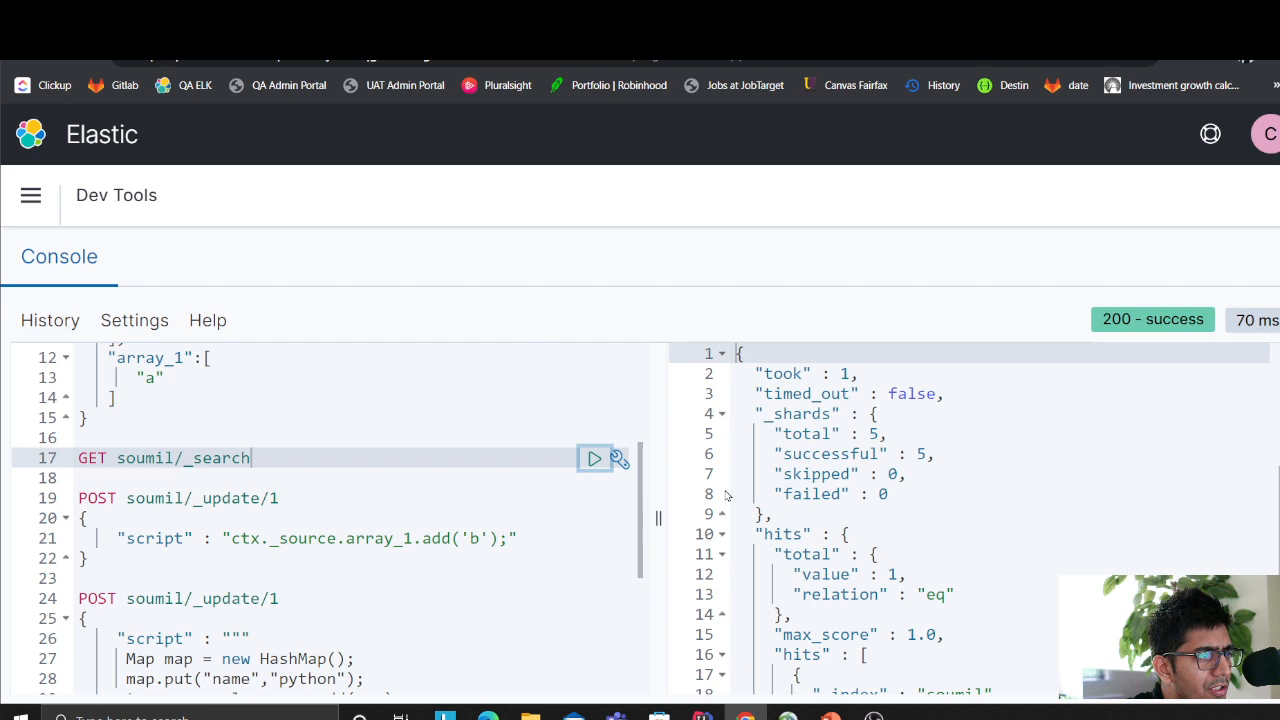
- Edit the update script to ctx._source.array_1.remove(2) while array_1 holds a, b, c
{"action": "scroll", "scroll_direction": "down", "scroll_amount": 3}
{"action": "type", "text": "c"}
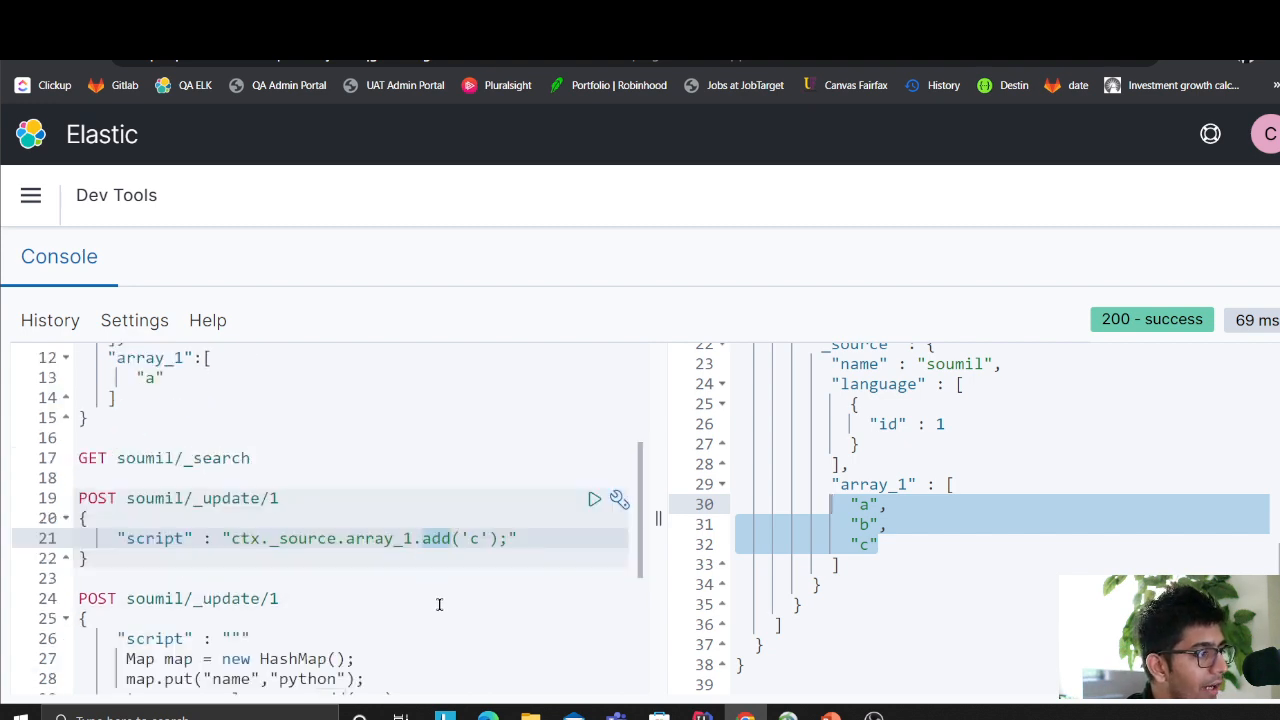
{"action": "type", "text": "remove"}
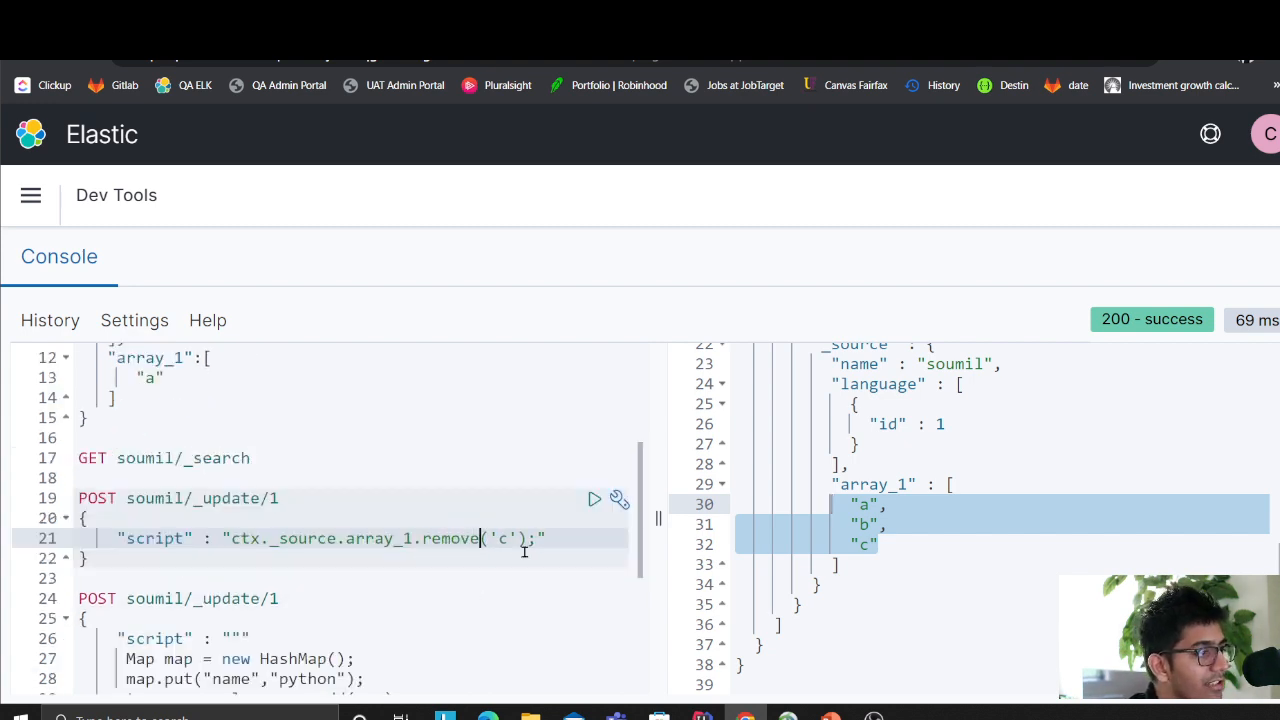
{"action": "type", "text": "2"}
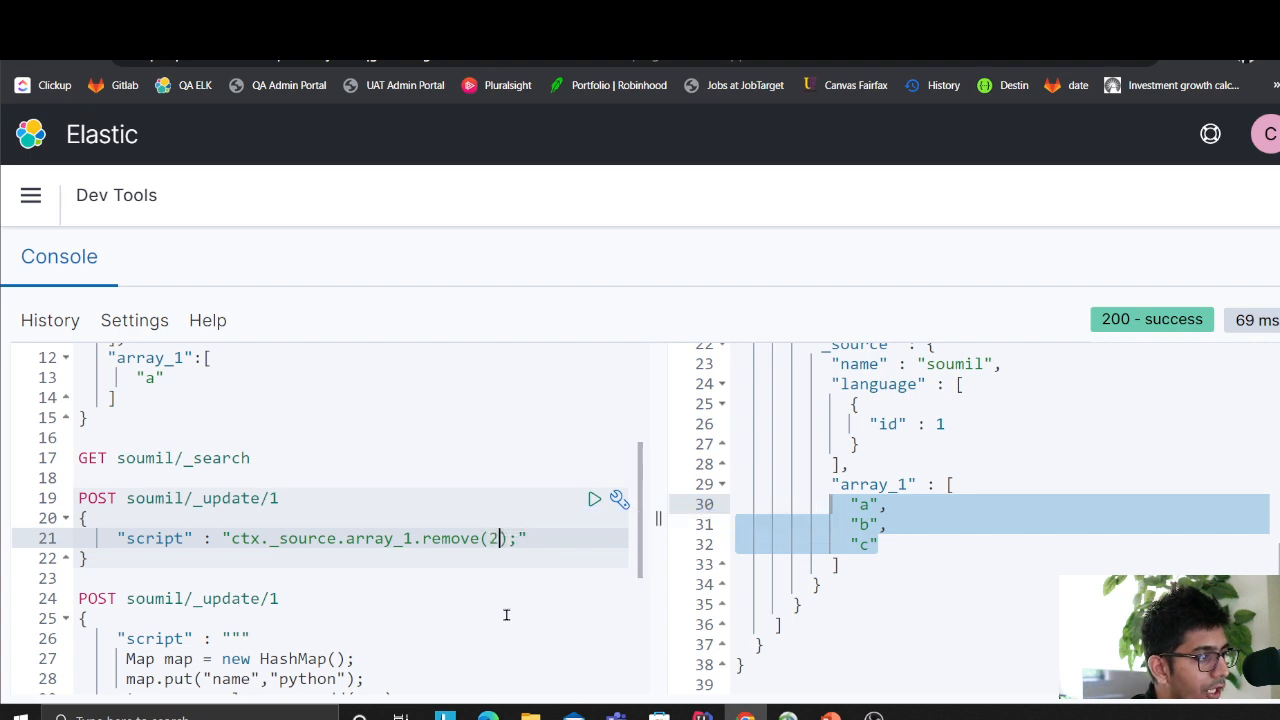
{"action": "left_click", "coordinate": [594, 500]}
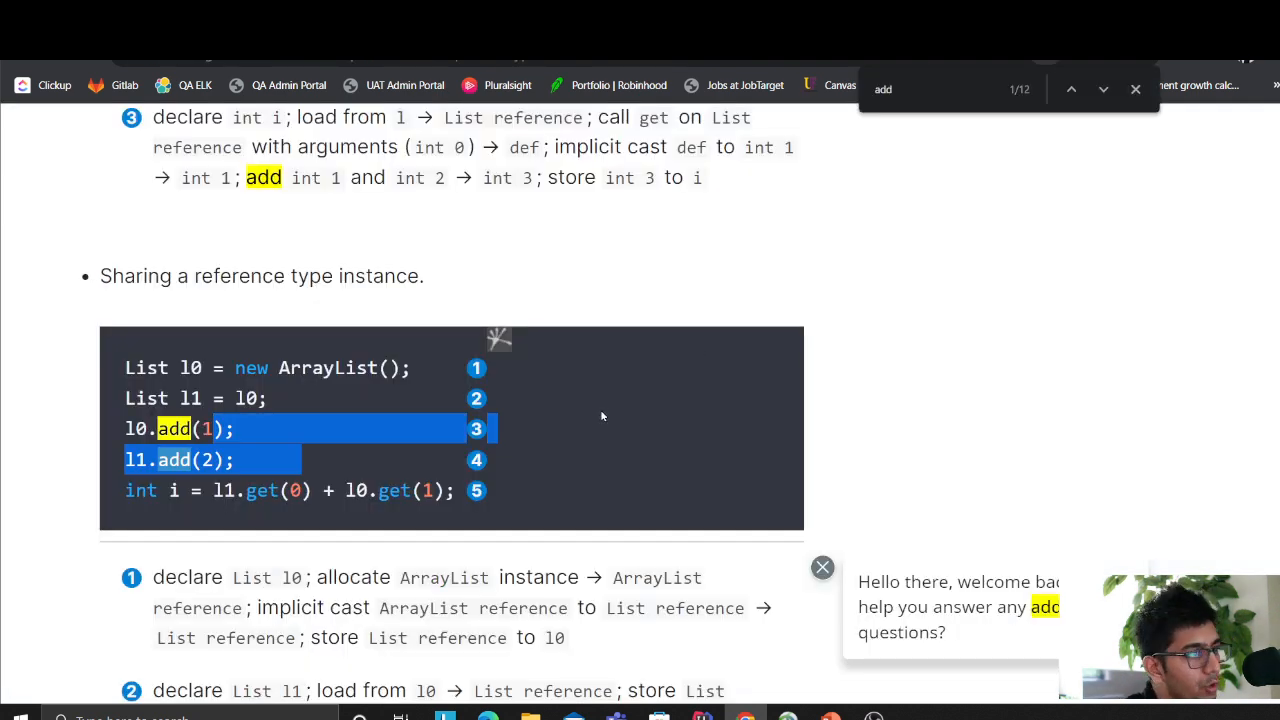
- Read the Painless List add examples in the Elastic documentation
{"action": "scroll", "scroll_direction": "down", "scroll_amount": 3}
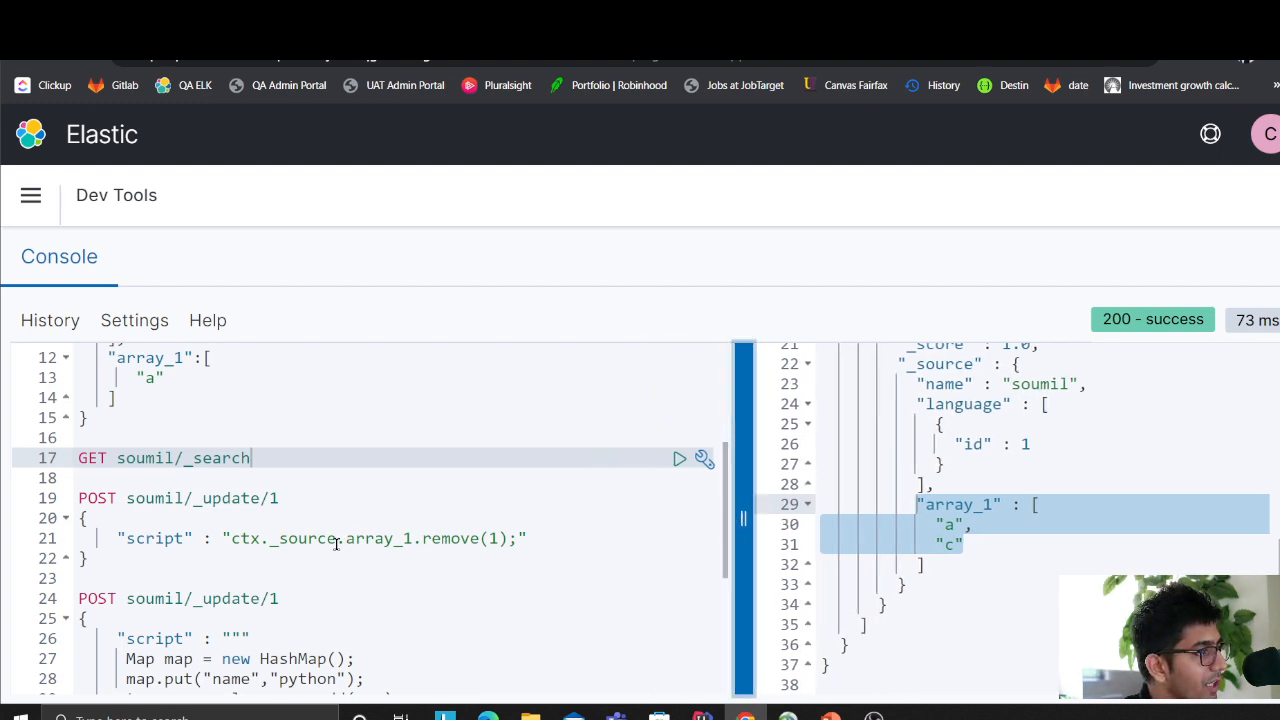
{"action": "scroll", "scroll_direction": "up", "scroll_amount": 3}
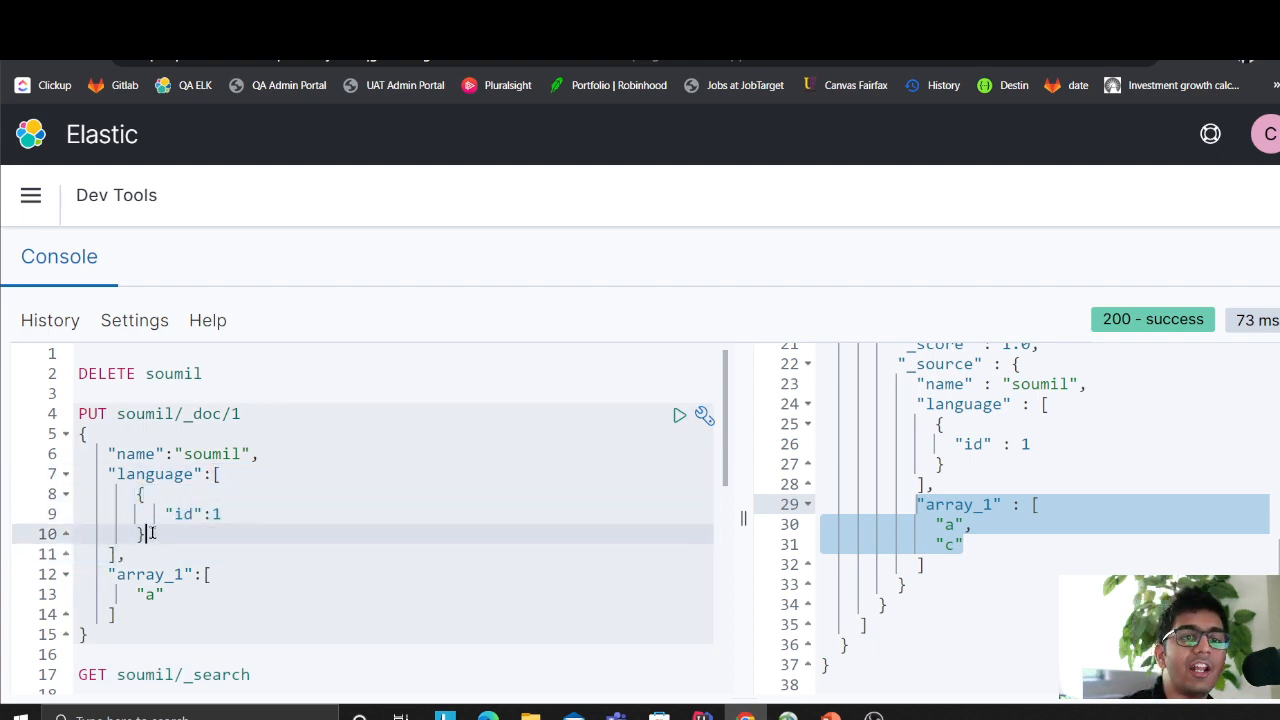
{"action": "scroll", "scroll_direction": "down", "scroll_amount": 3}
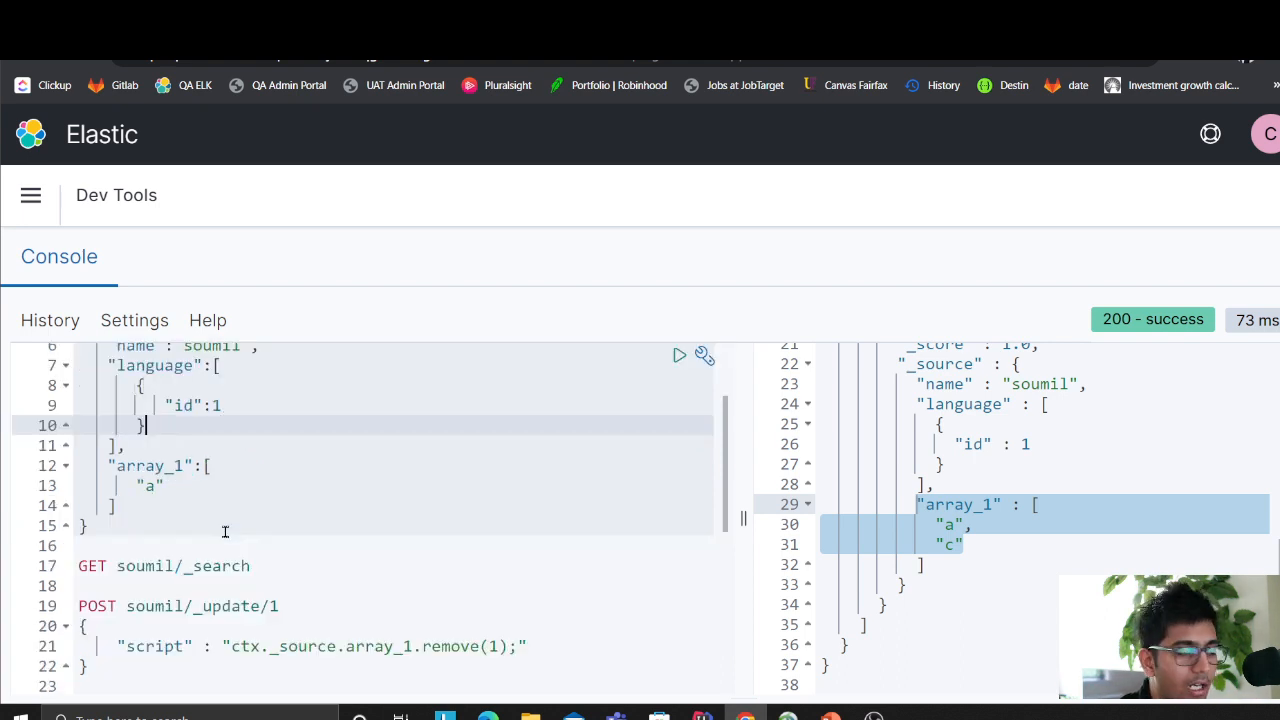
{"action": "scroll", "scroll_direction": "down", "scroll_amount": 3}
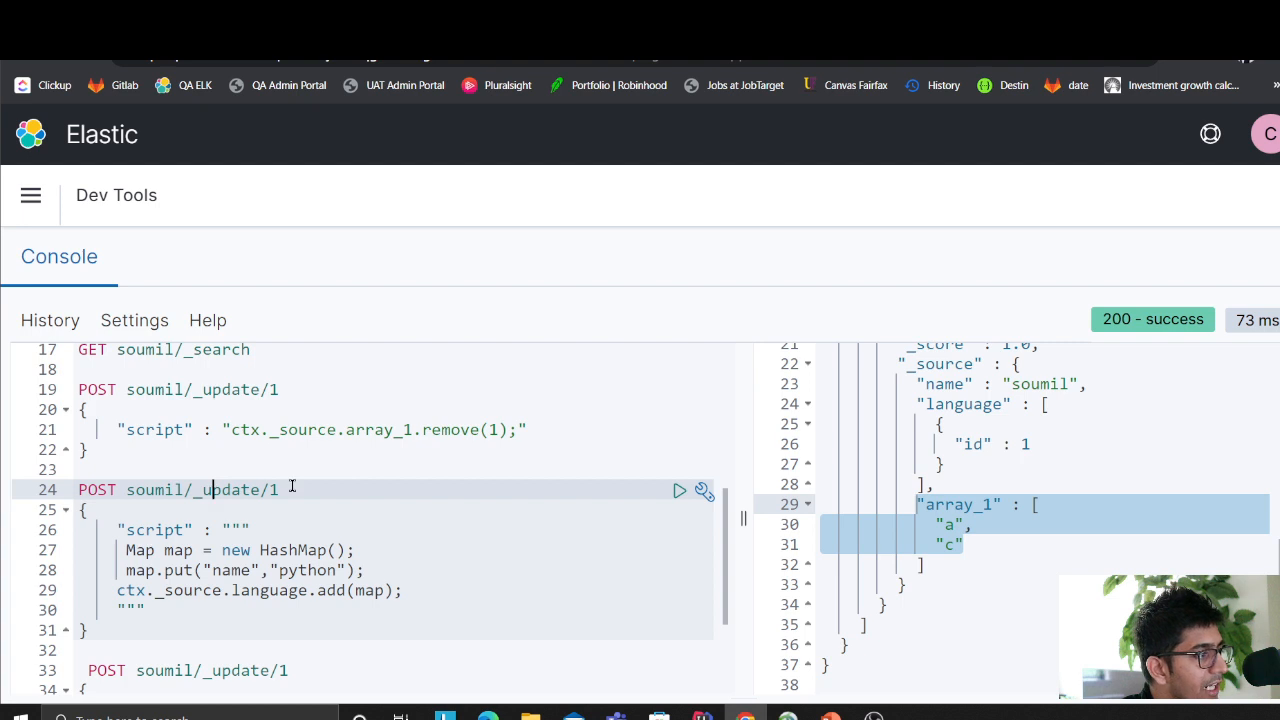
{"action": "left_click", "coordinate": [148, 528]}
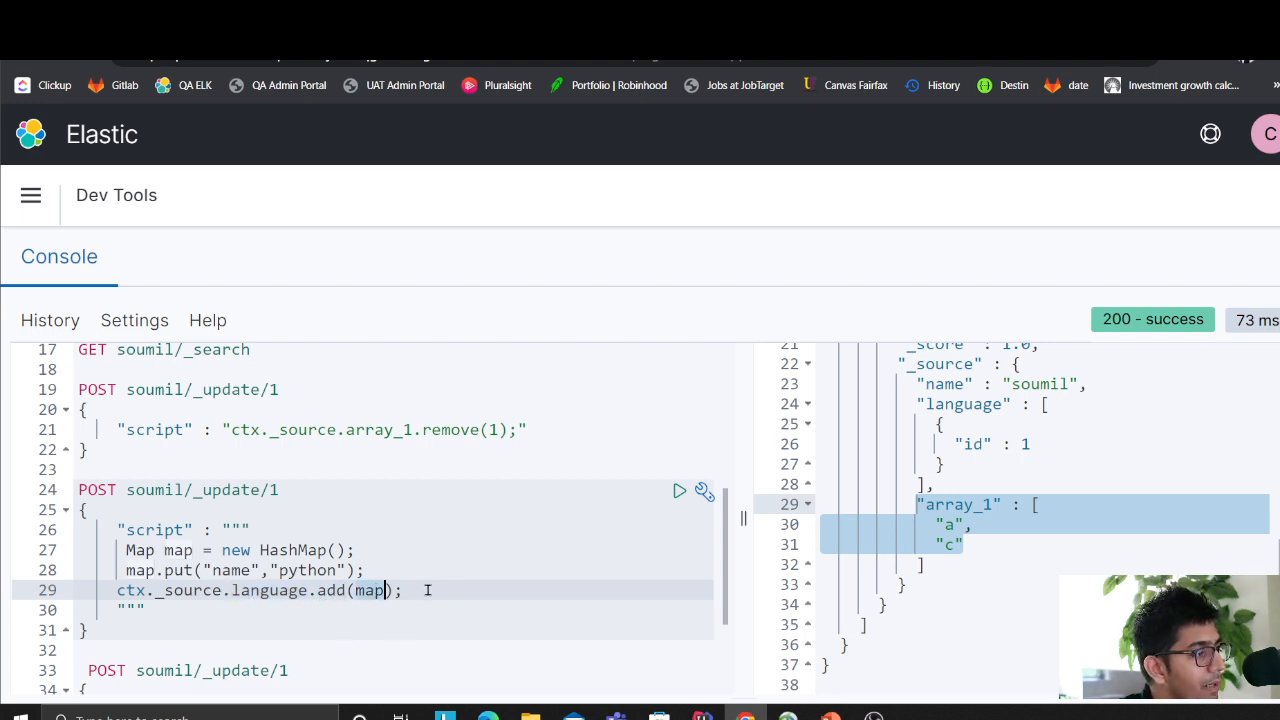
{"action": "scroll", "scroll_direction": "up", "scroll_amount": 3}
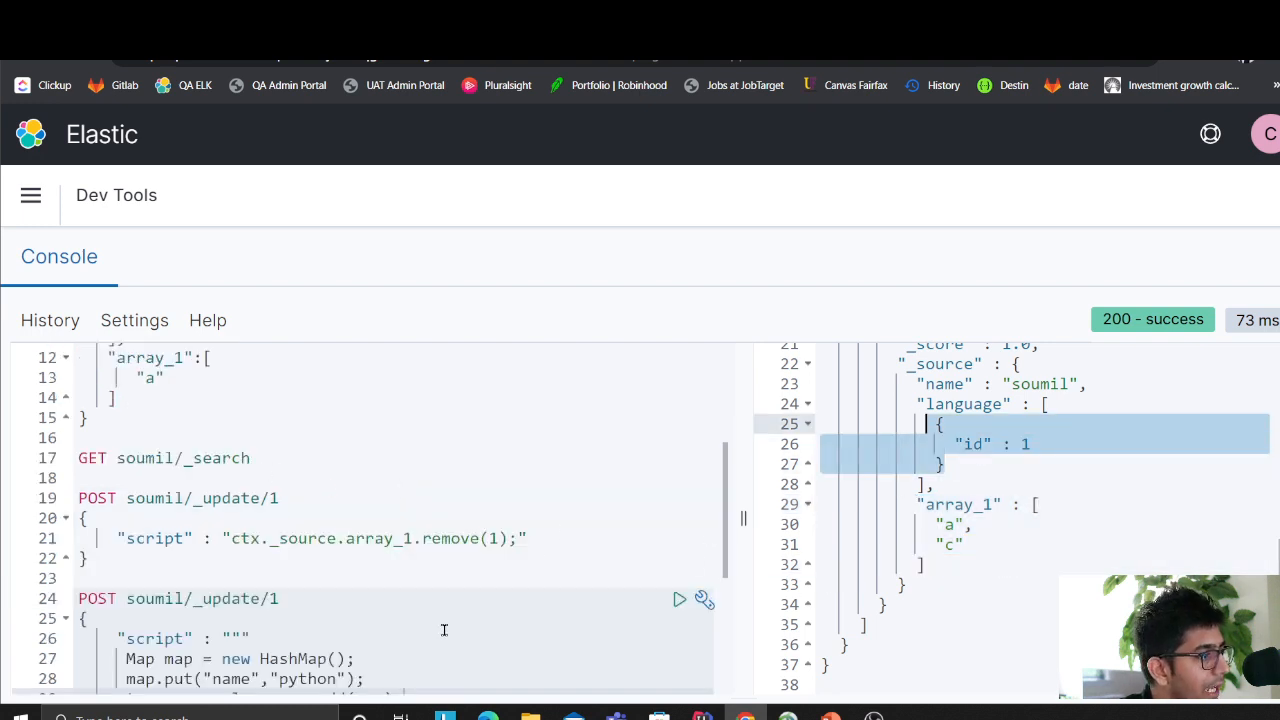
- Add the python map to soumil/1's language array, check the search result, then change the map to elk
{"action": "left_click", "coordinate": [680, 490]}
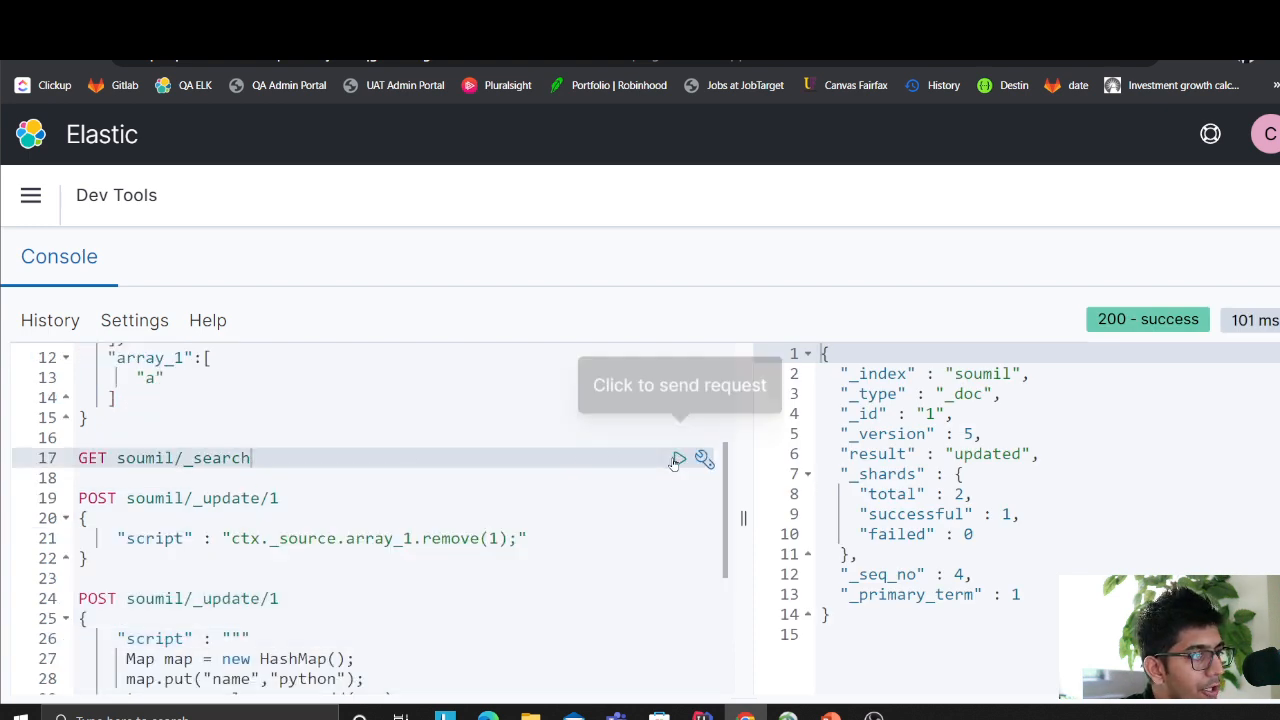
{"action": "left_click", "coordinate": [680, 458]}
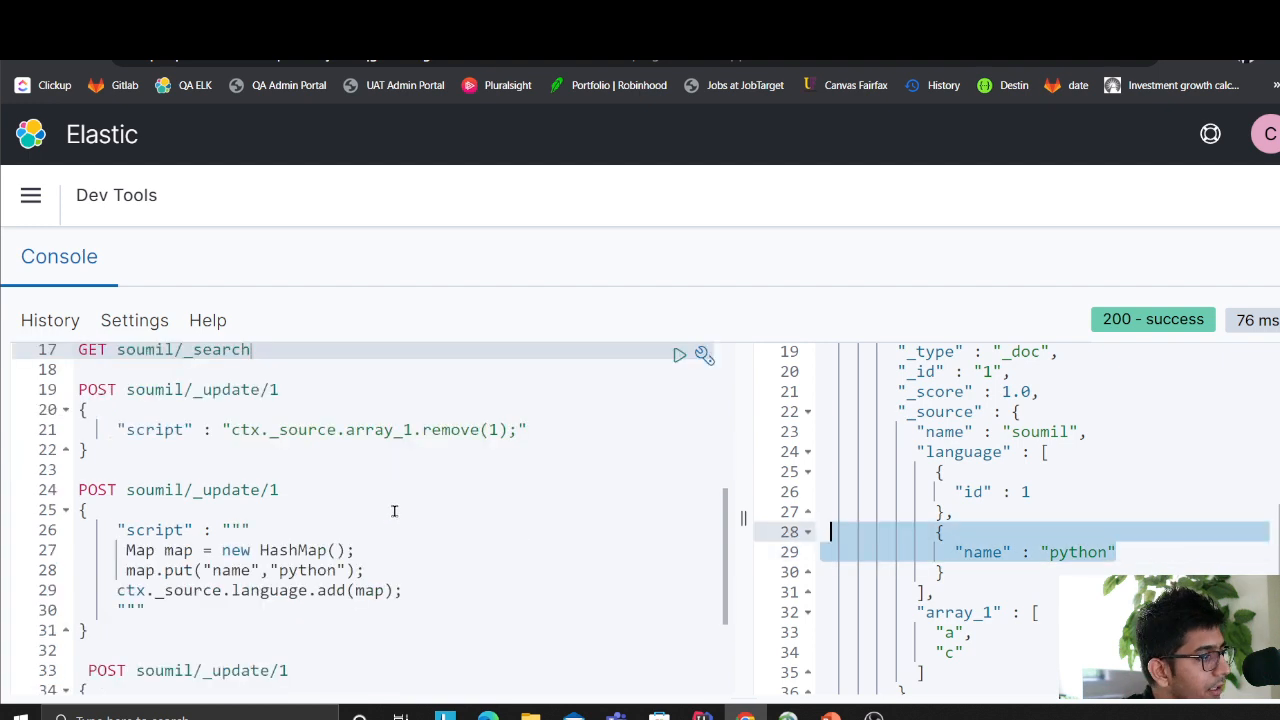
{"action": "scroll", "scroll_direction": "down", "scroll_amount": 3}
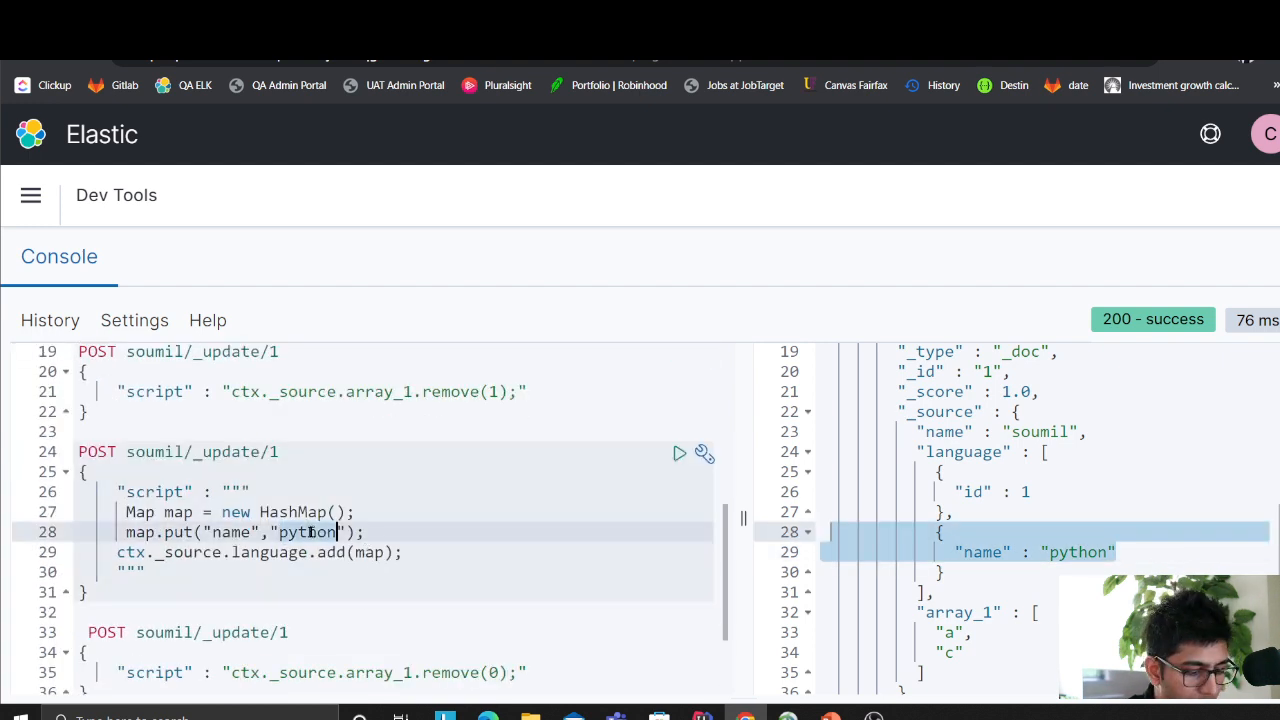
{"action": "left_click", "coordinate": [680, 452]}
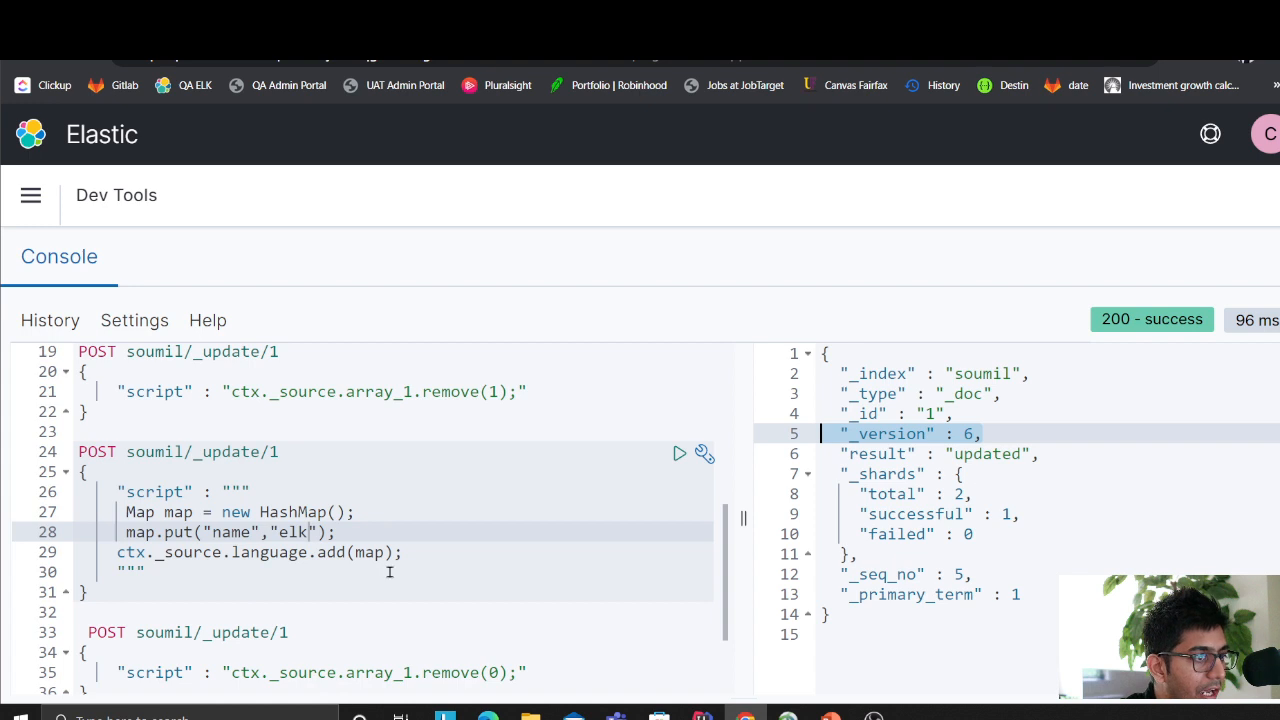
- Search soumil to confirm language holds id 1, python and elk entries and array_1 holds a, c
{"action": "scroll", "scroll_direction": "up", "scroll_amount": 3}
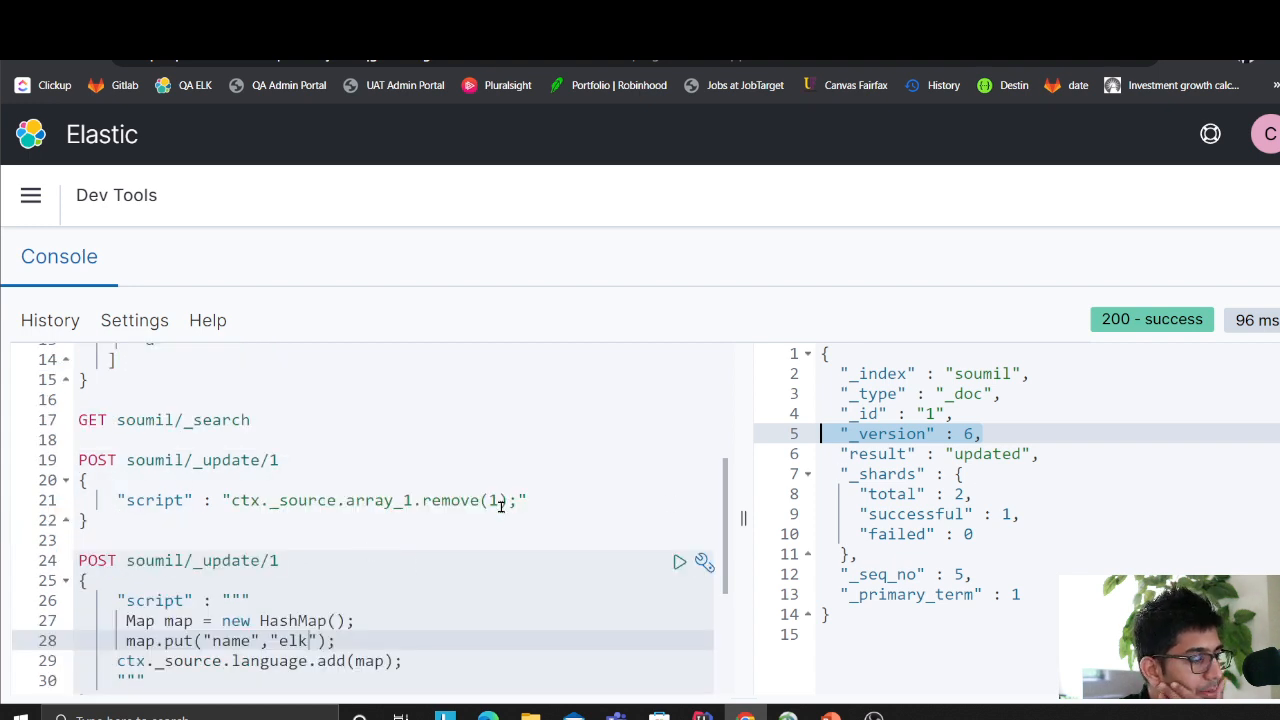
{"action": "scroll", "scroll_direction": "up", "scroll_amount": 3}
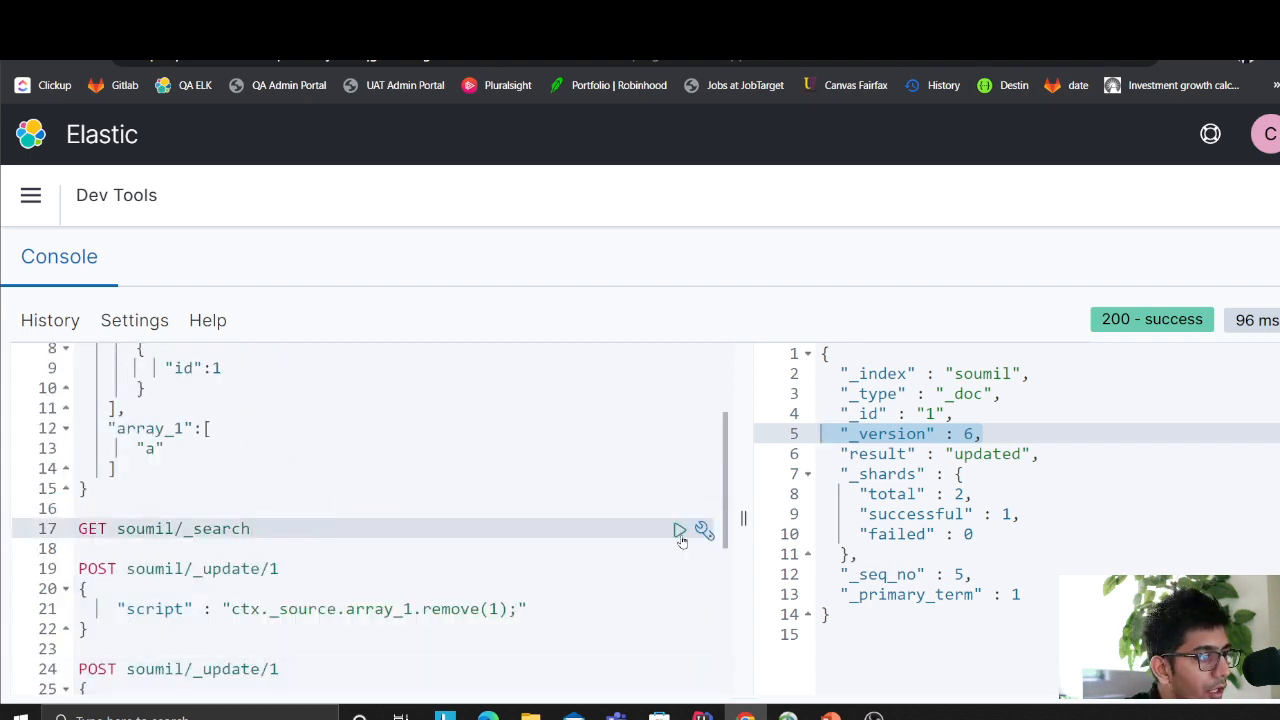
{"action": "left_click", "coordinate": [680, 528]}
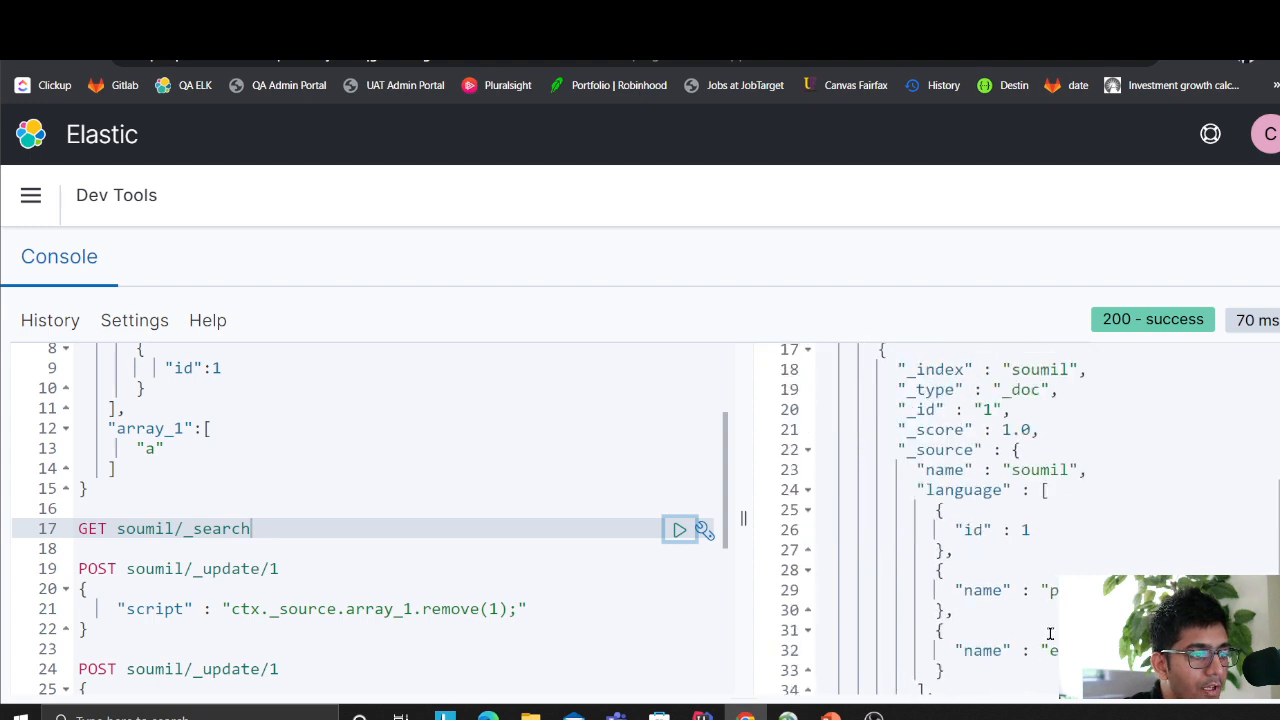
{"action": "scroll", "scroll_direction": "down", "scroll_amount": 3}
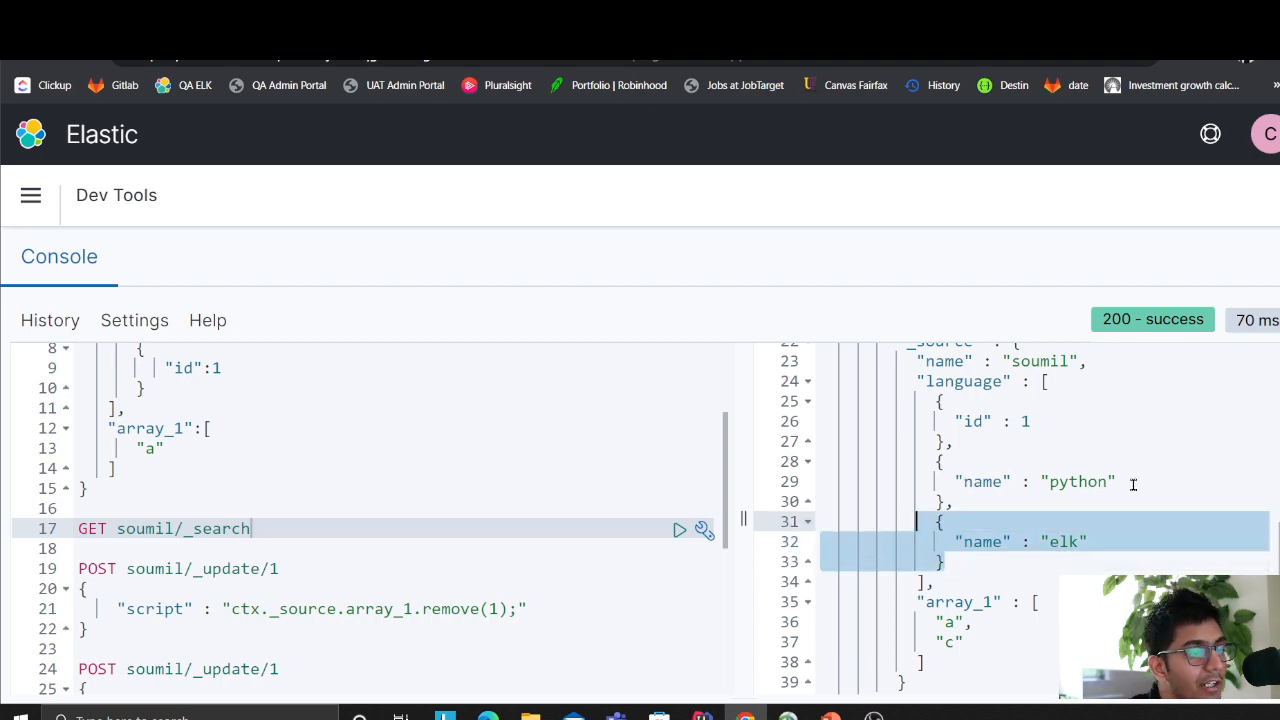
{"action": "mouse_move", "coordinate": [1000, 168]}
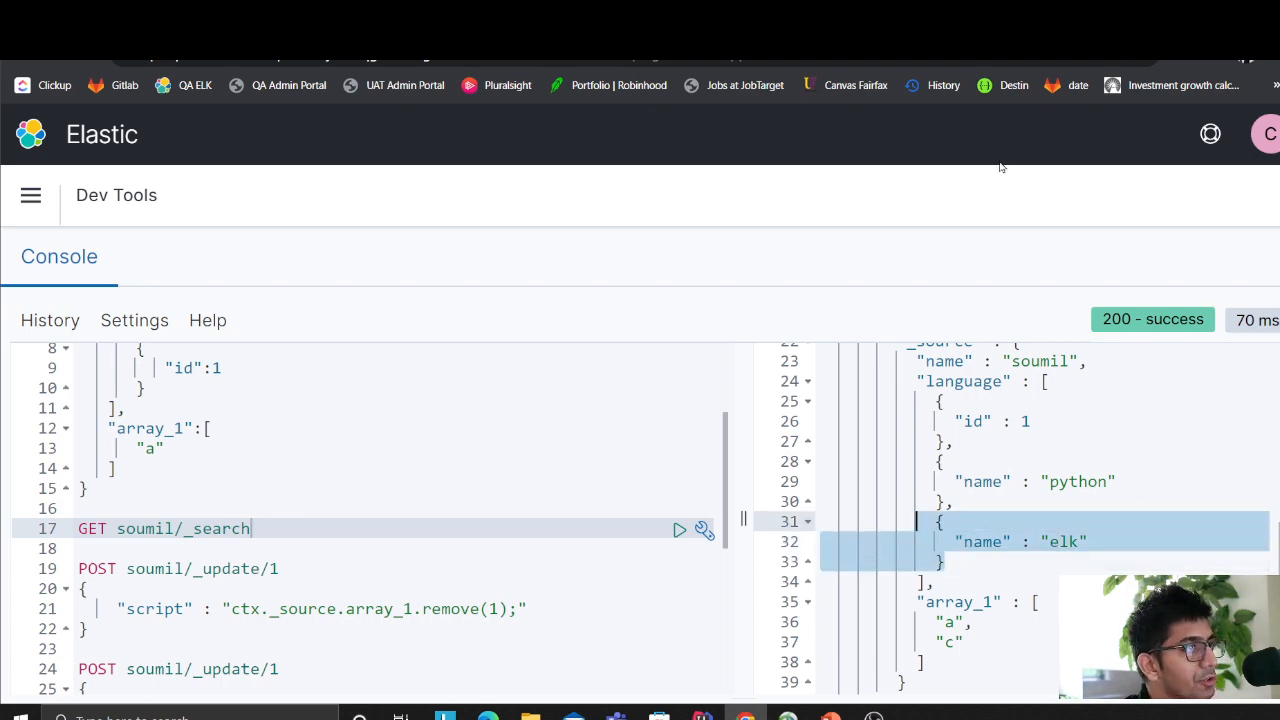